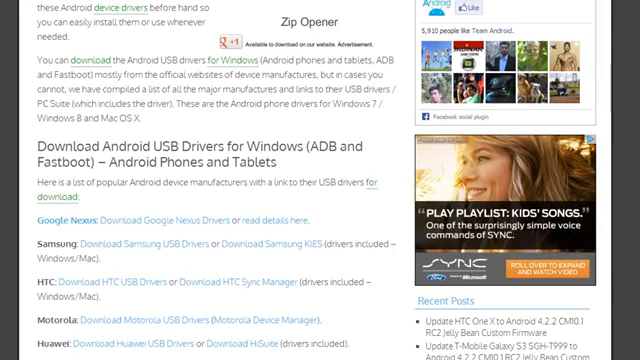
Step: Scroll the driver download page down to the manufacturer list showing HTC USB Drivers
scroll("down", 3)
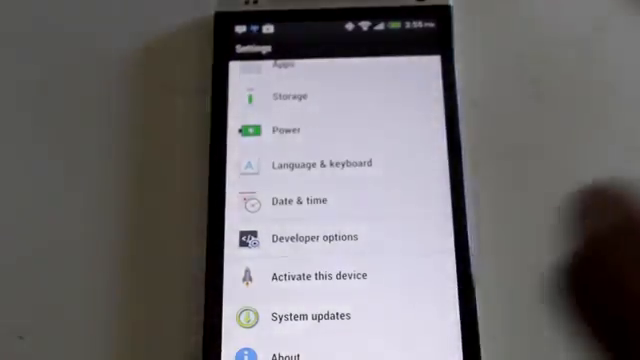
Step: Open Developer options, accept the warning, and allow USB debugging
left_click(326, 237)
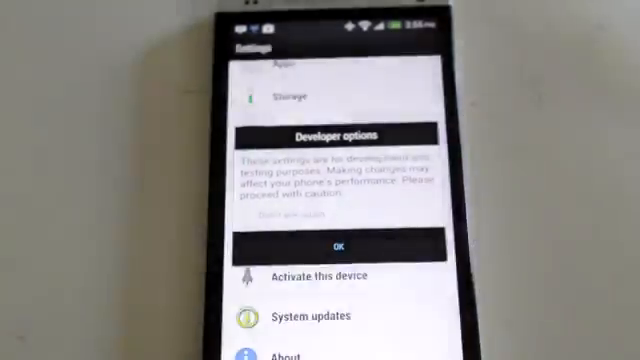
left_click(333, 245)
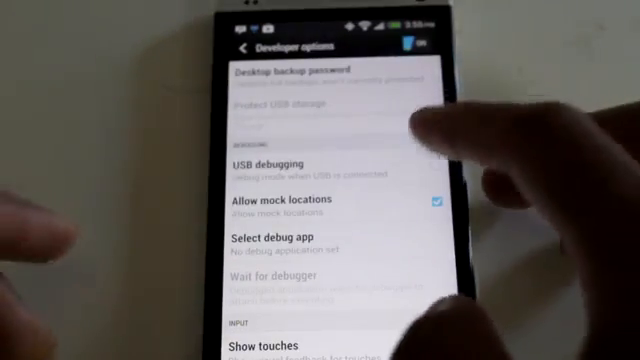
left_click(280, 161)
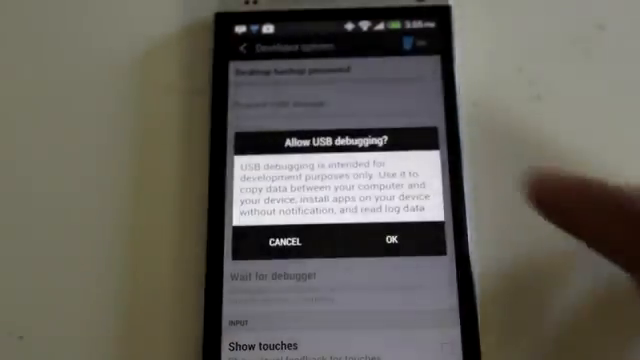
left_click(391, 241)
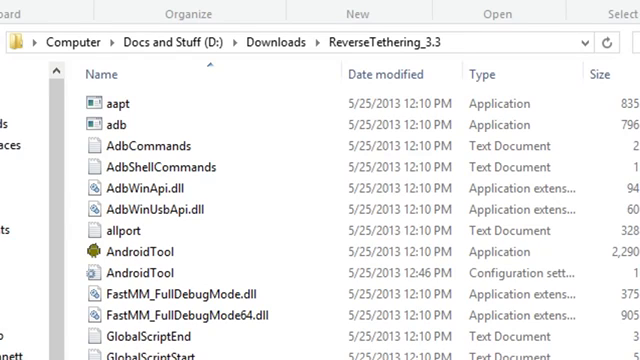
Step: Run AndroidTool from the ReverseTethering_3.3 folder via its context menu
left_click(140, 251)
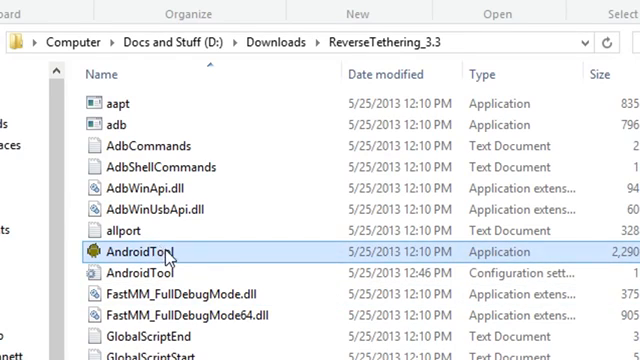
right_click(140, 253)
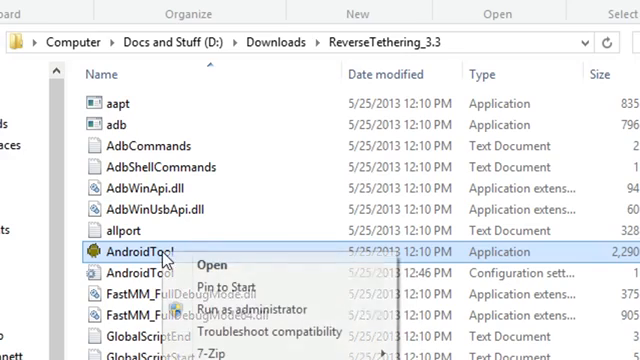
left_click(249, 310)
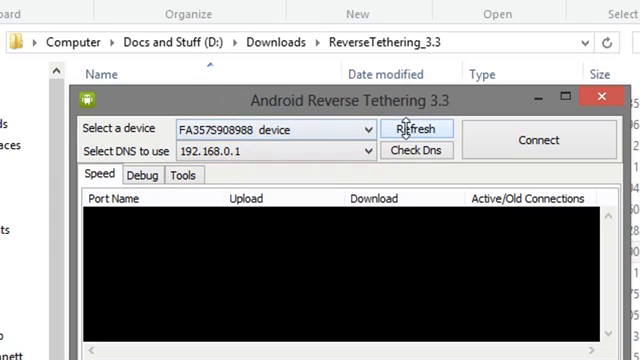
mouse_move(417, 150)
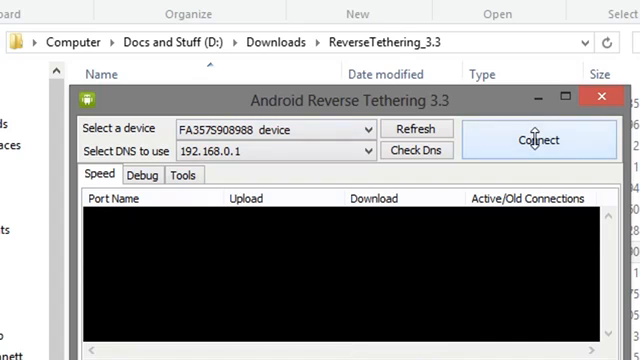
Step: Connect the selected phone to the PC's internet with DNS 192.168.0.1
left_click(538, 139)
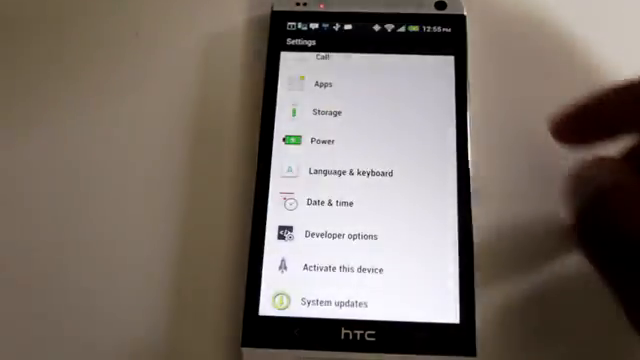
scroll("down", 3)
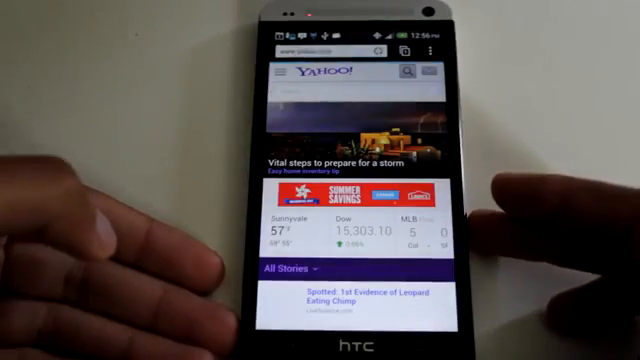
Step: Scroll down the Yahoo home page in the phone's Internet browser
scroll("down", 3)
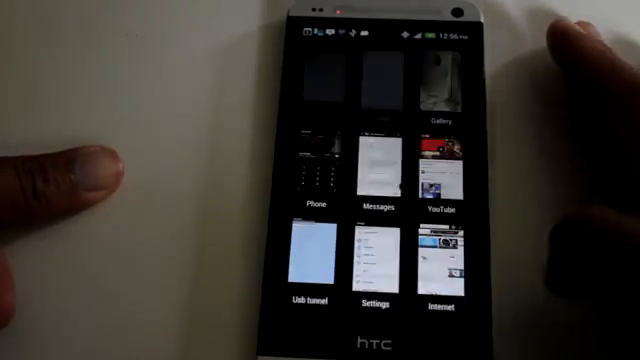
Step: Resume the 'How to Root the HTC One (The Easy Way)' video from the YouTube card in recent apps
left_click(431, 175)
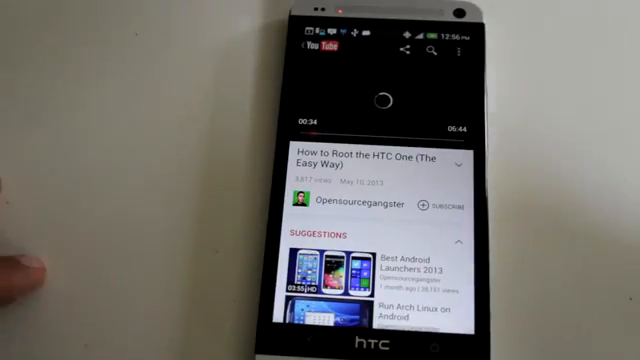